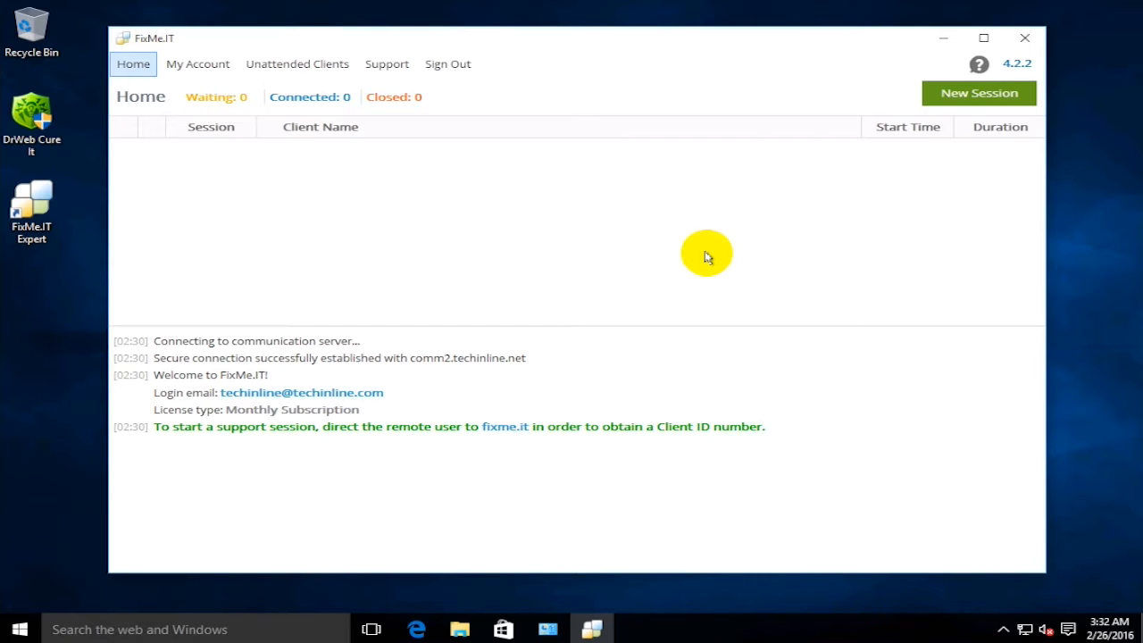
mouse_move(825, 229)
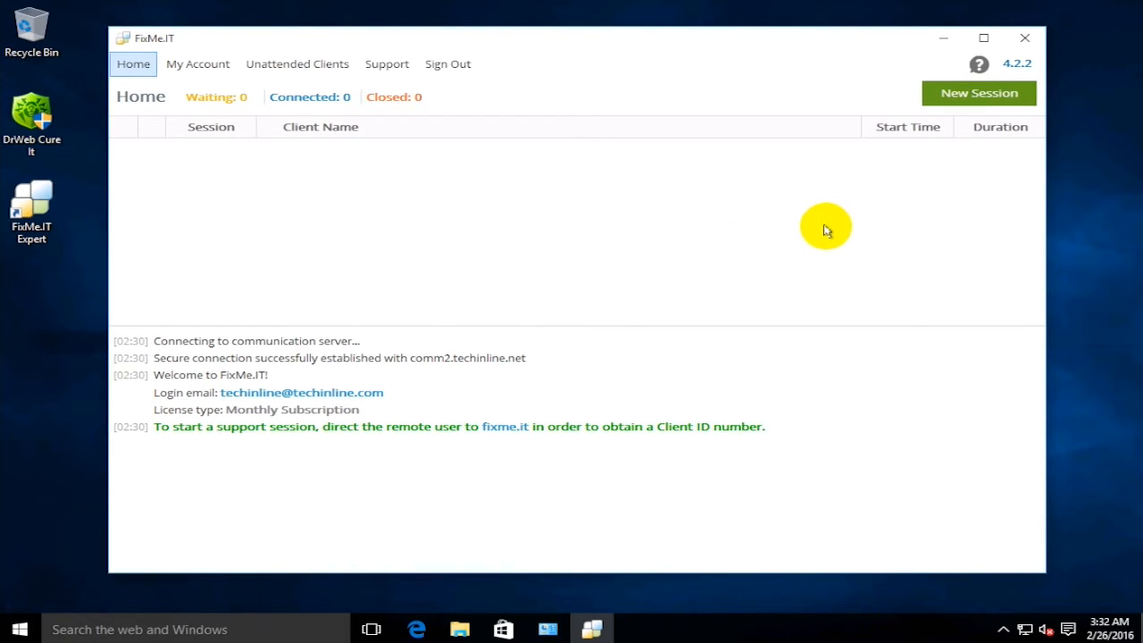
mouse_move(963, 140)
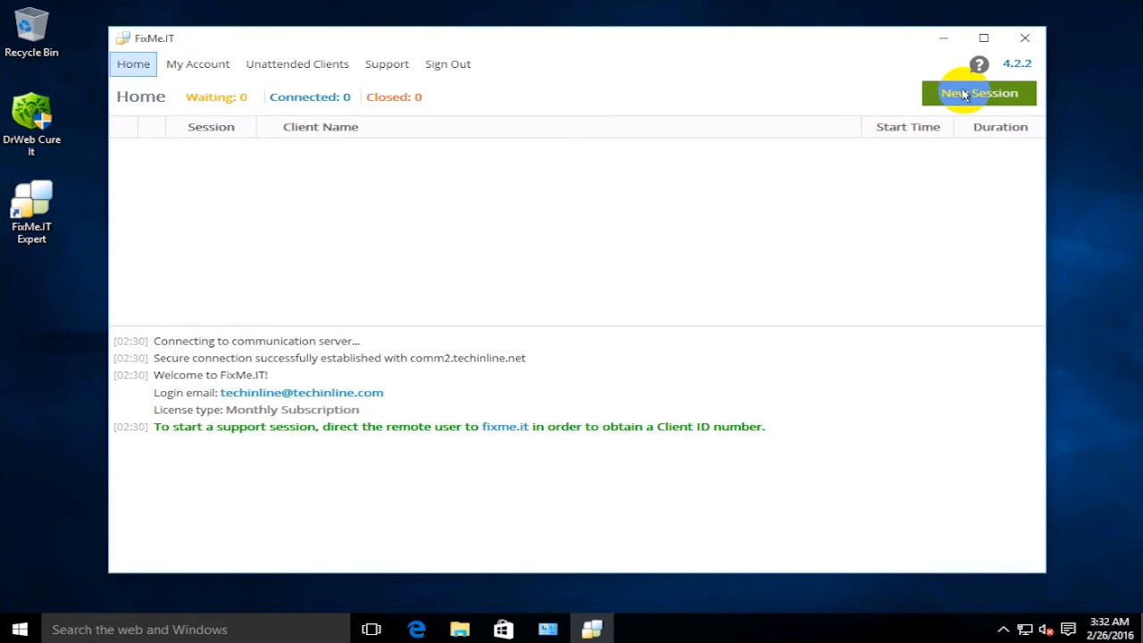
left_click(978, 92)
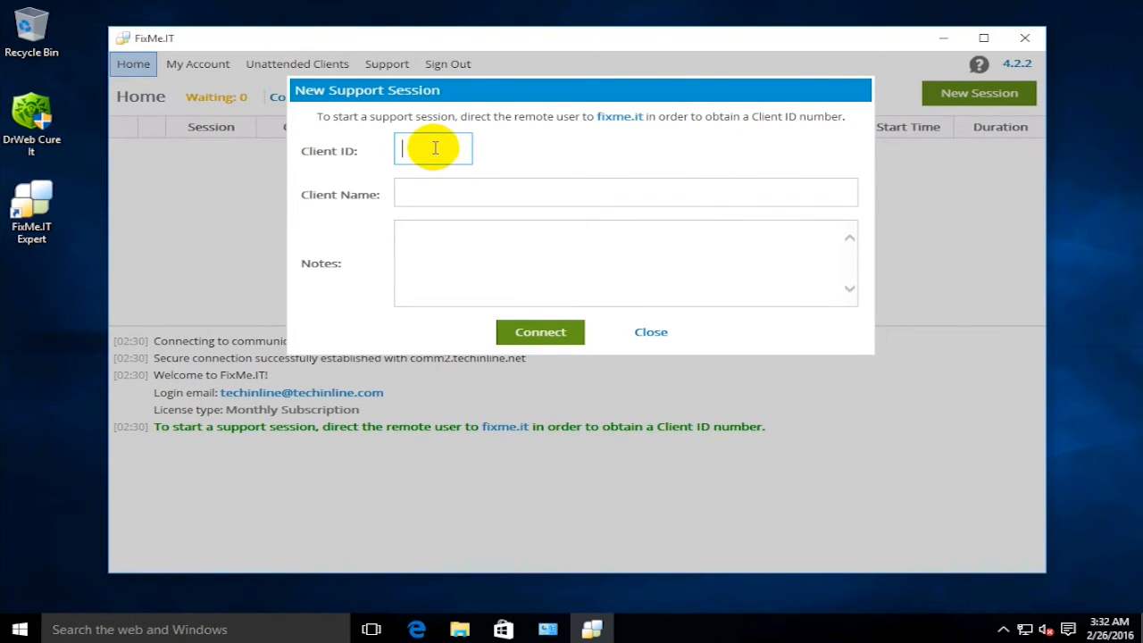
type("781")
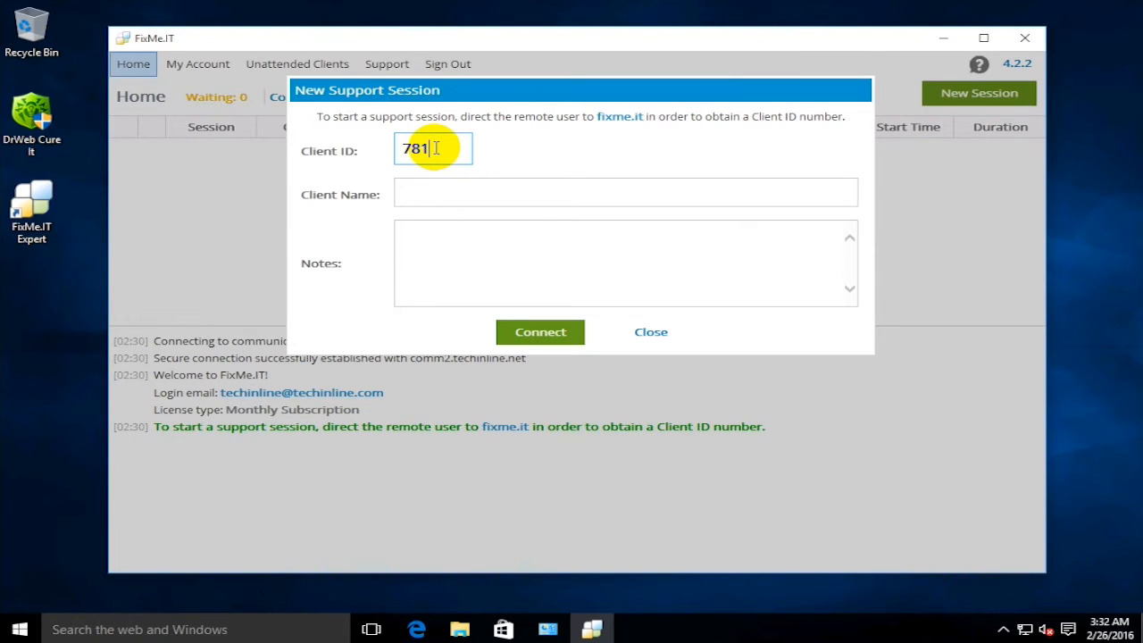
left_click(539, 331)
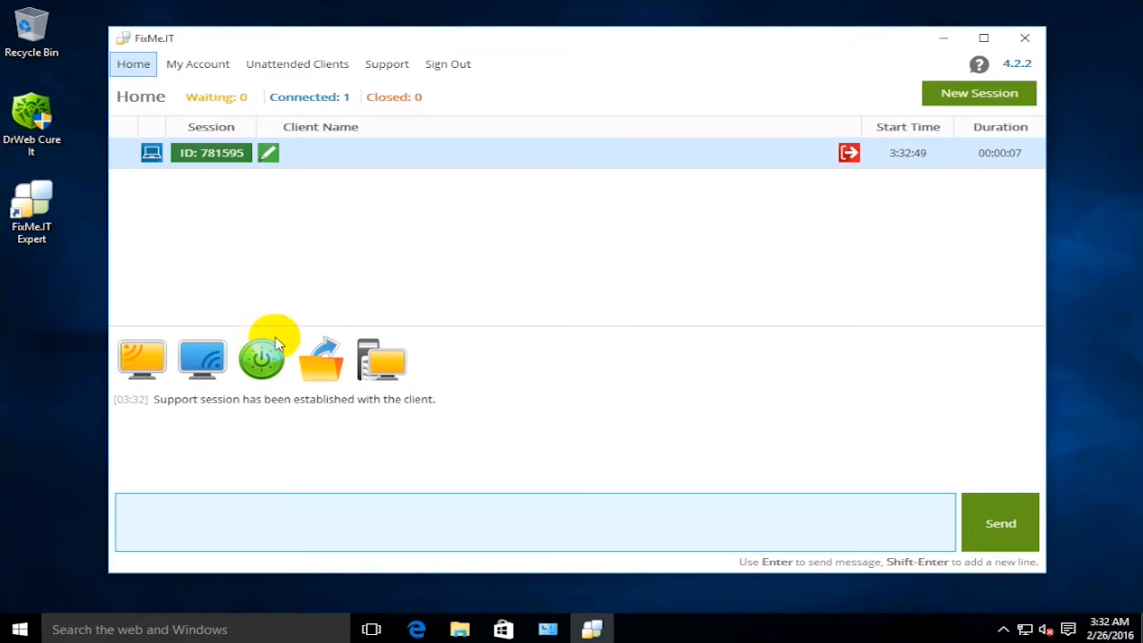
Step: Reboot the remote computer into Safe Mode using Safe Reboot and Reconnect
left_click(261, 357)
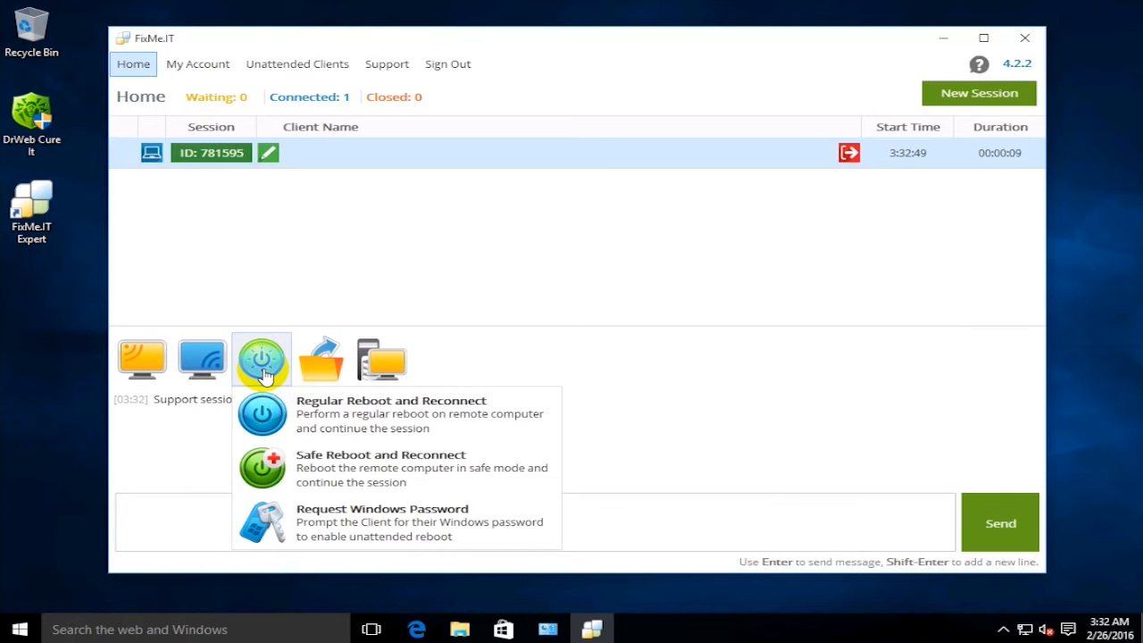
mouse_move(265, 414)
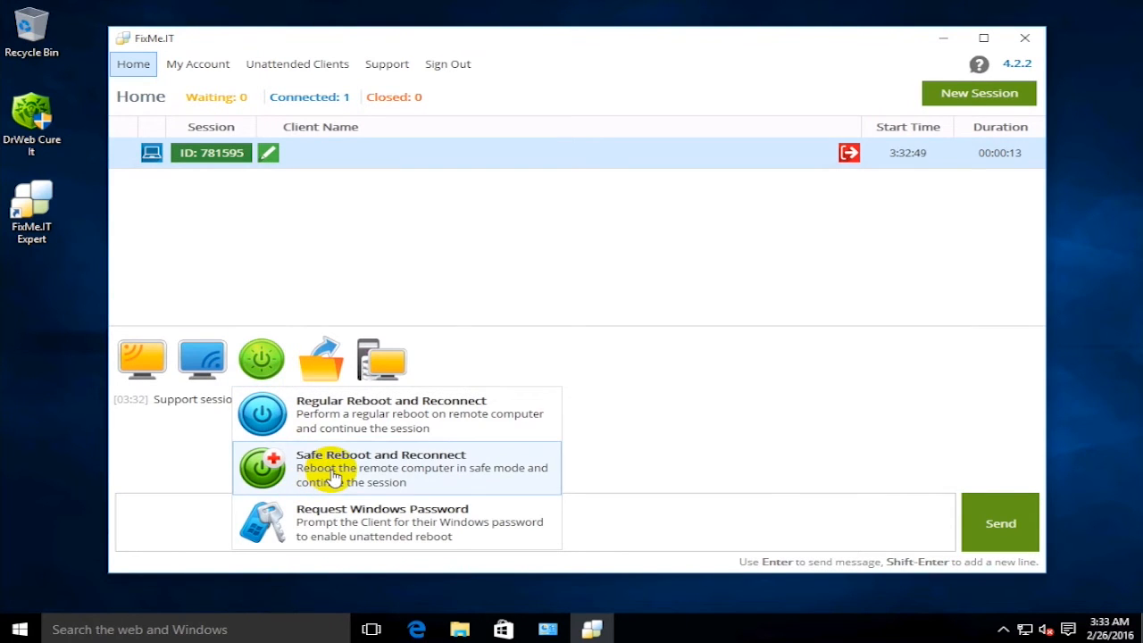
left_click(378, 468)
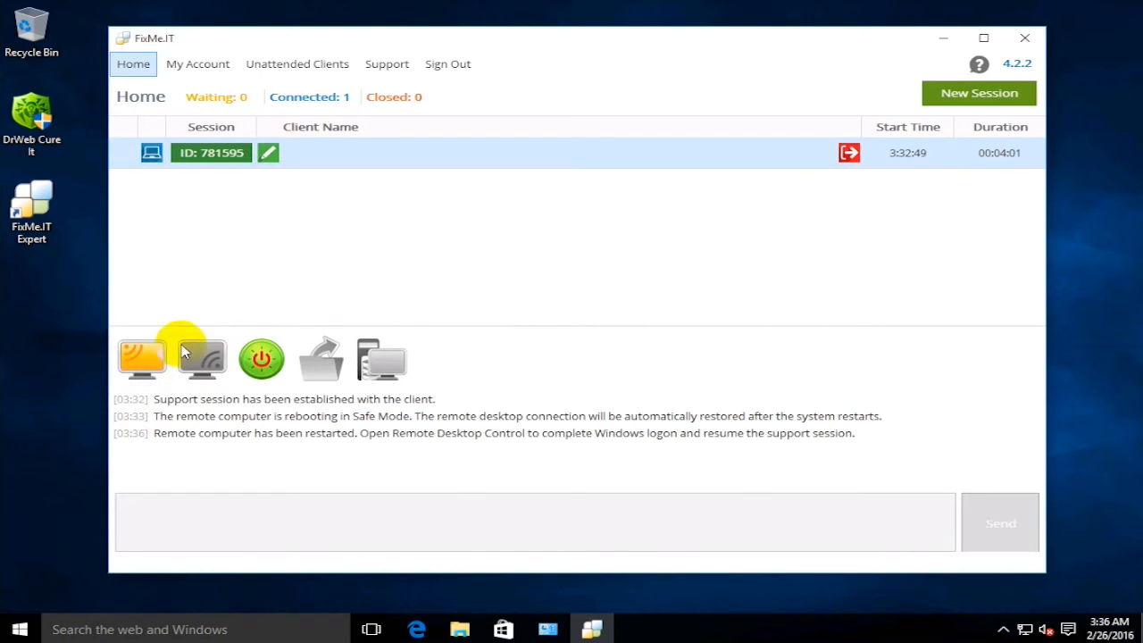
Step: Start Remote Desktop Control and sign in as TestAdmin on the Safe Mode remote machine
left_click(143, 357)
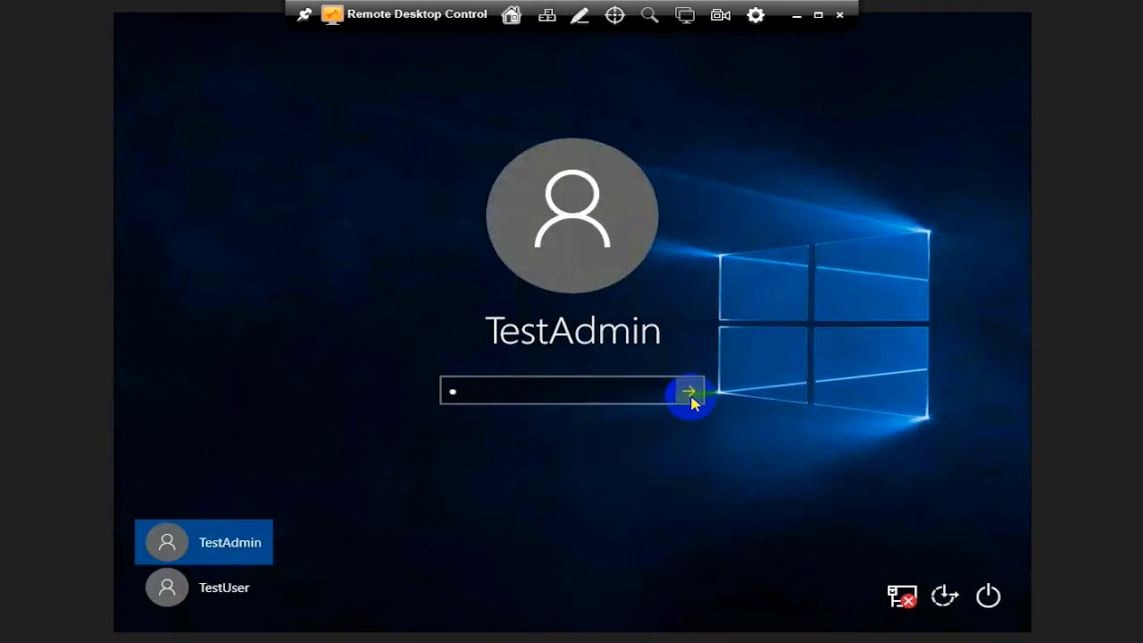
left_click(688, 389)
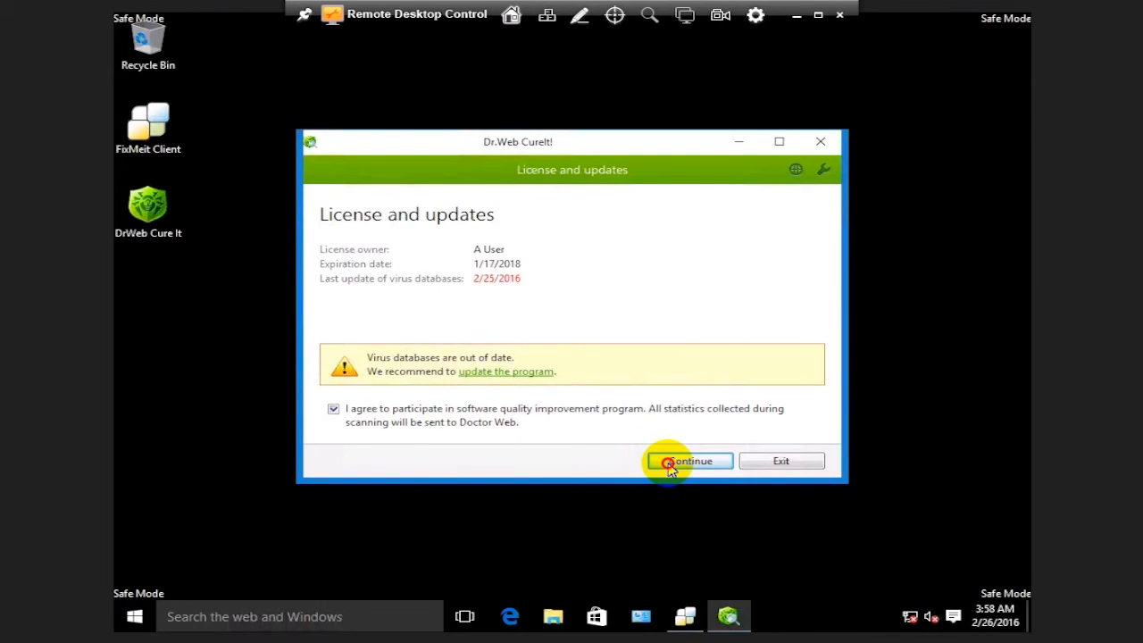
Step: Run a Dr.Web CureIt! scan and neutralize the detected EICAR test file threat
left_click(689, 461)
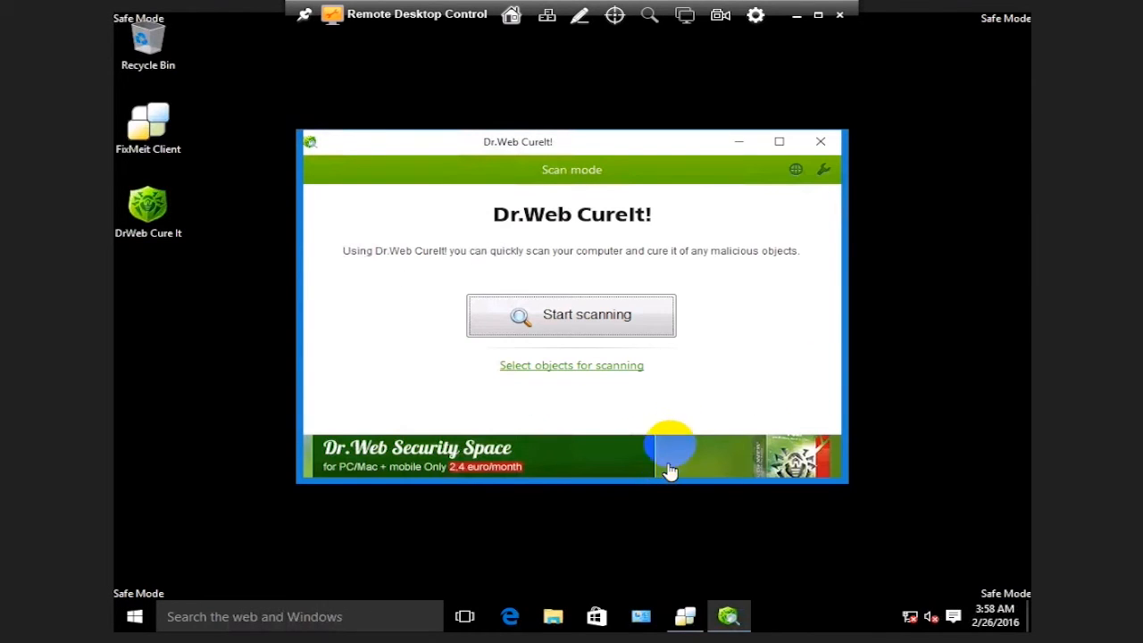
left_click(572, 314)
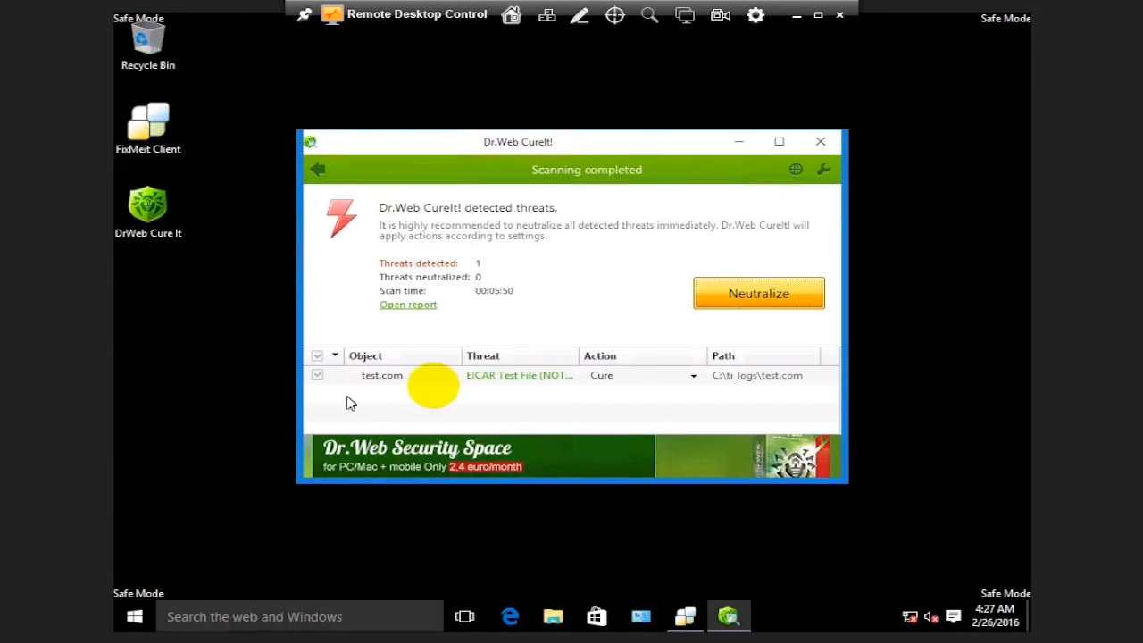
mouse_move(624, 207)
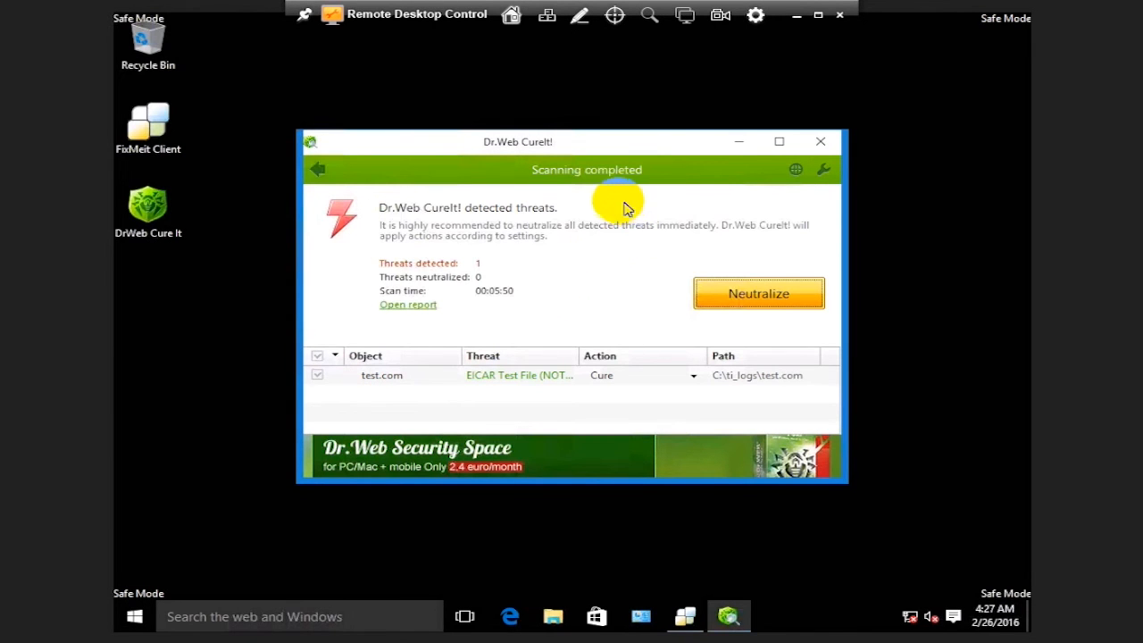
mouse_move(463, 288)
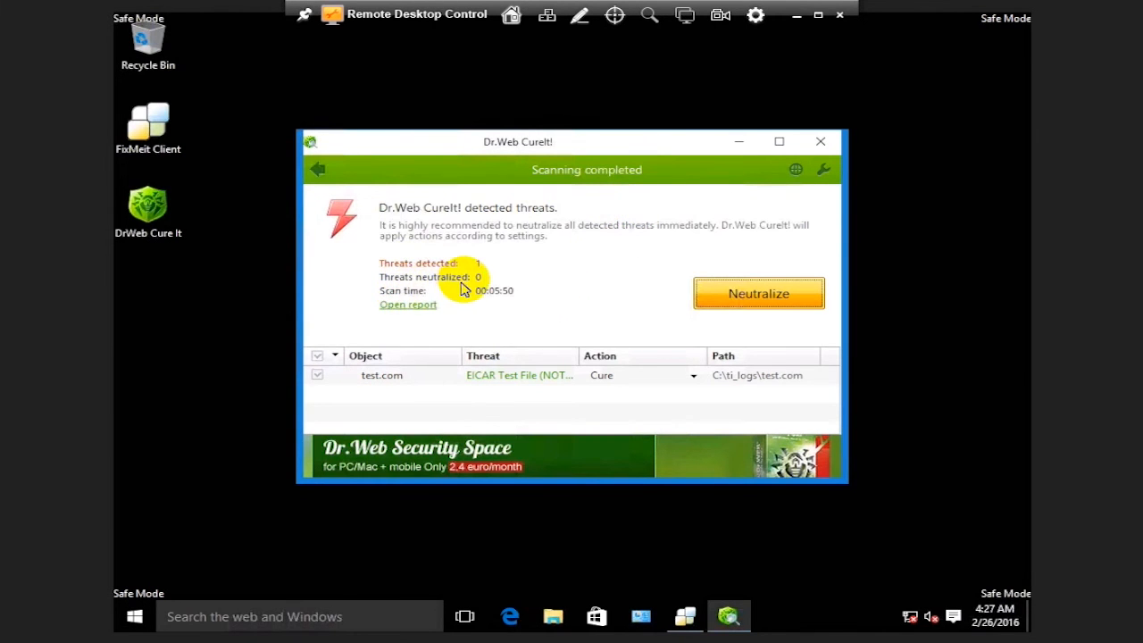
left_click(757, 293)
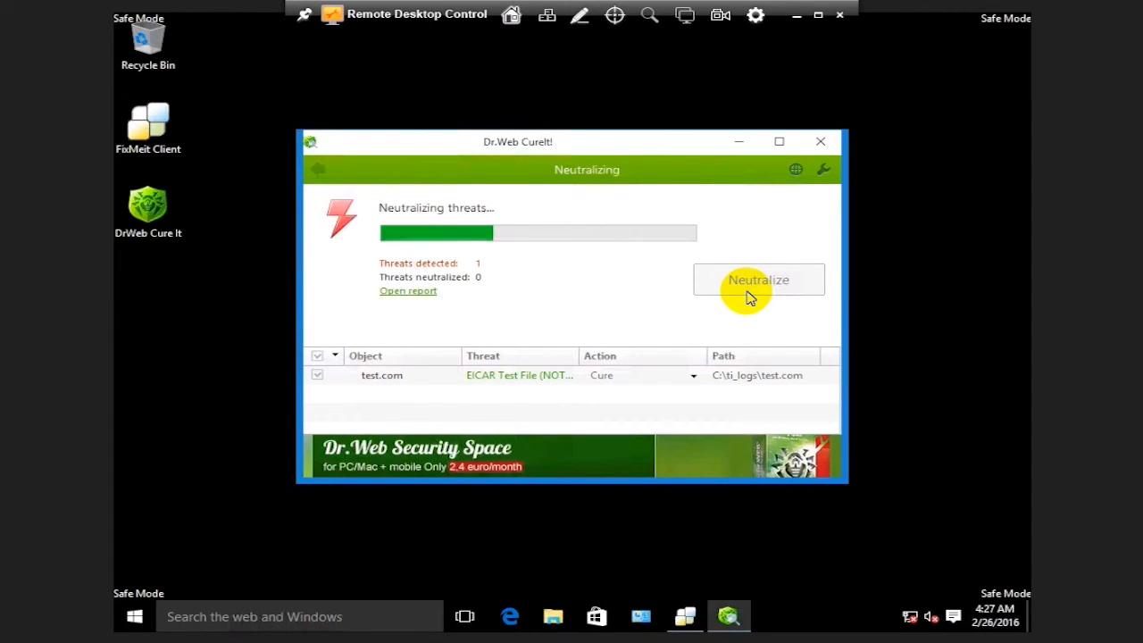
left_click(757, 279)
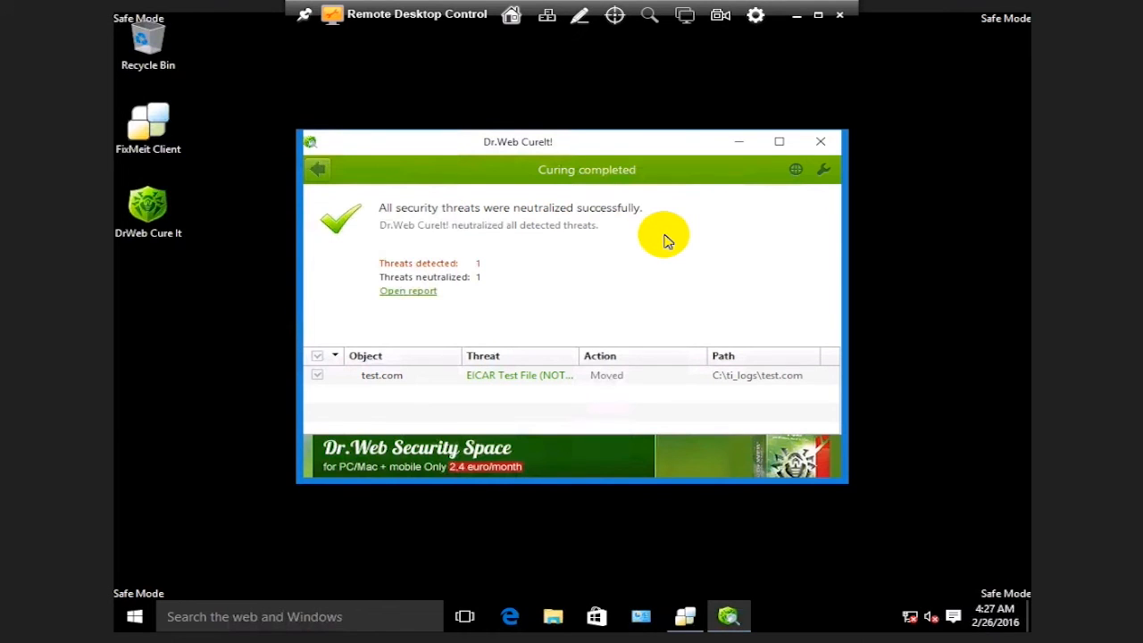
mouse_move(818, 16)
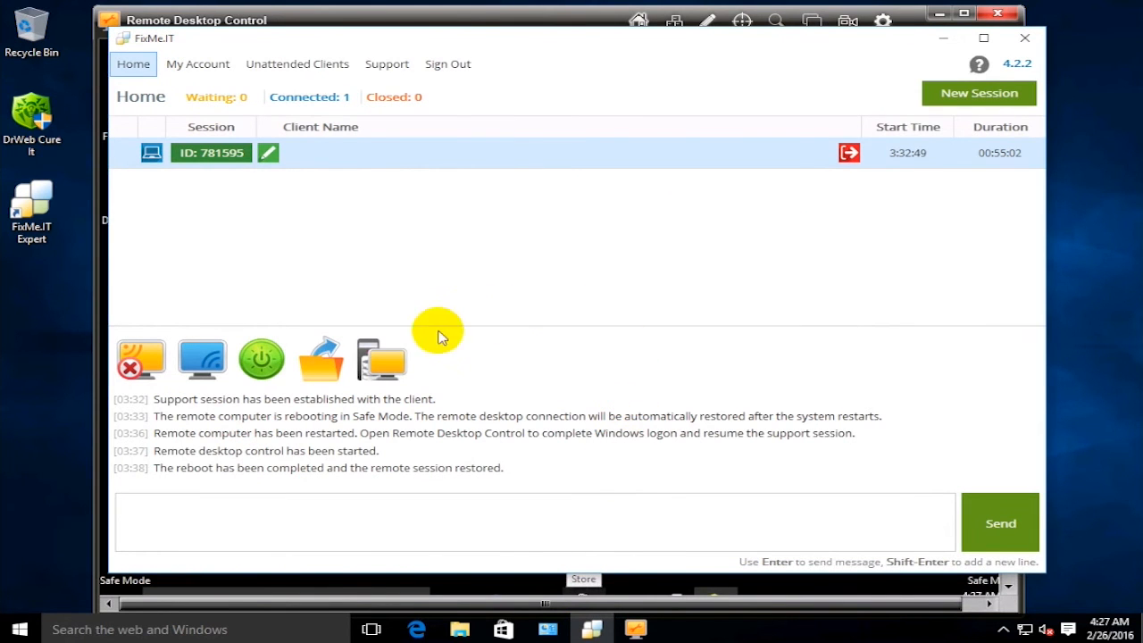
Step: Restart the remote computer normally using Regular Reboot and Reconnect
left_click(260, 359)
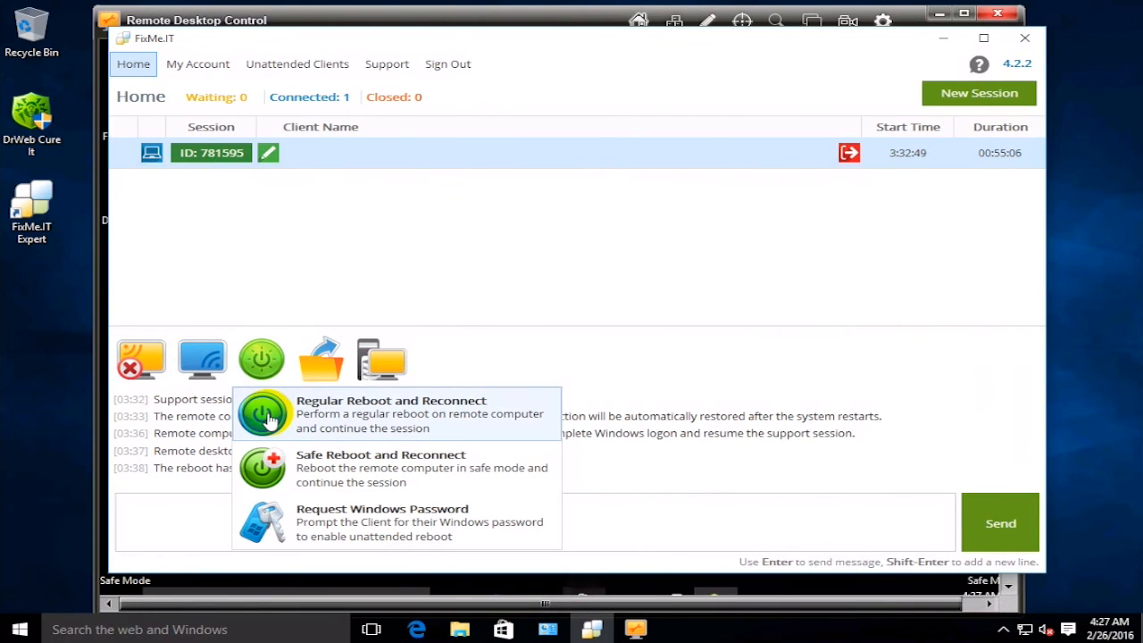
left_click(265, 414)
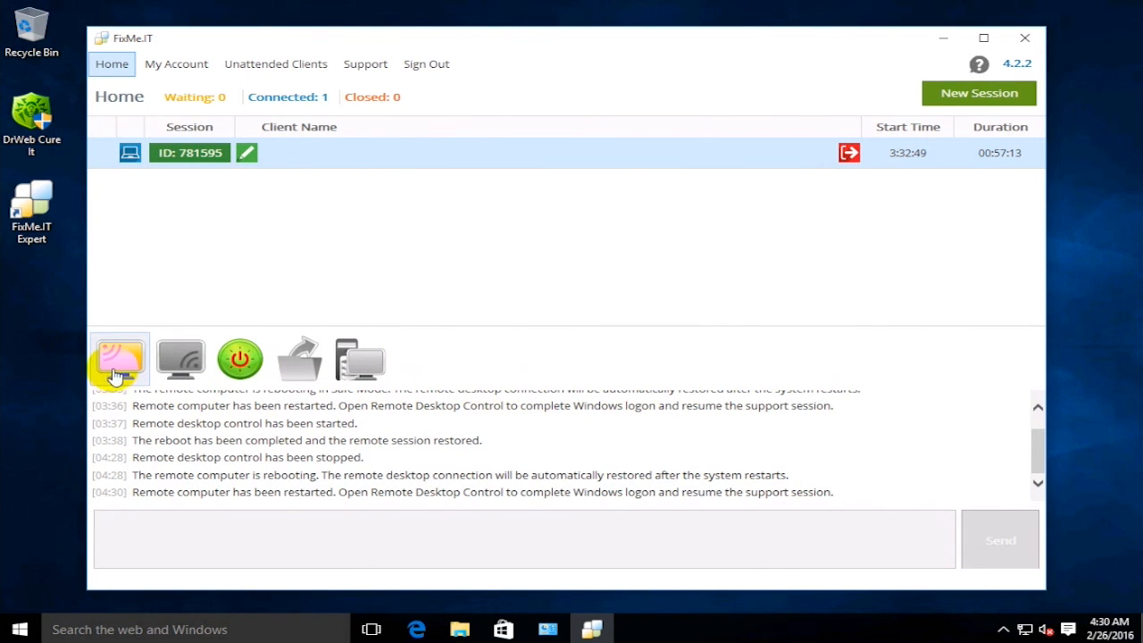
Step: Start Remote Desktop Control on the freshly restarted client computer
left_click(119, 357)
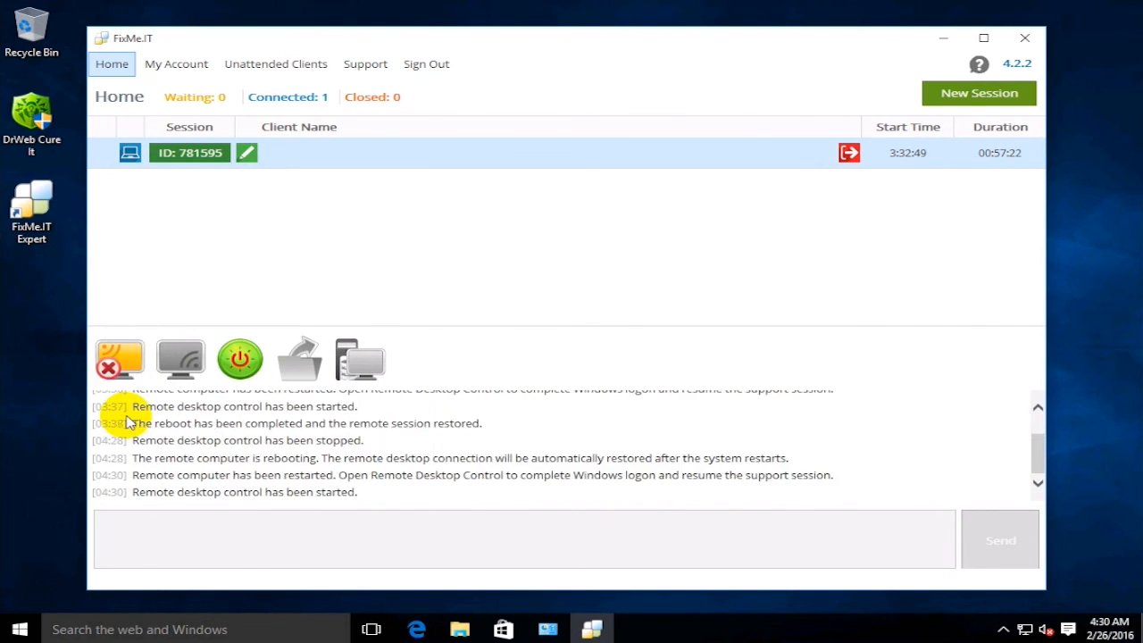
left_click(181, 357)
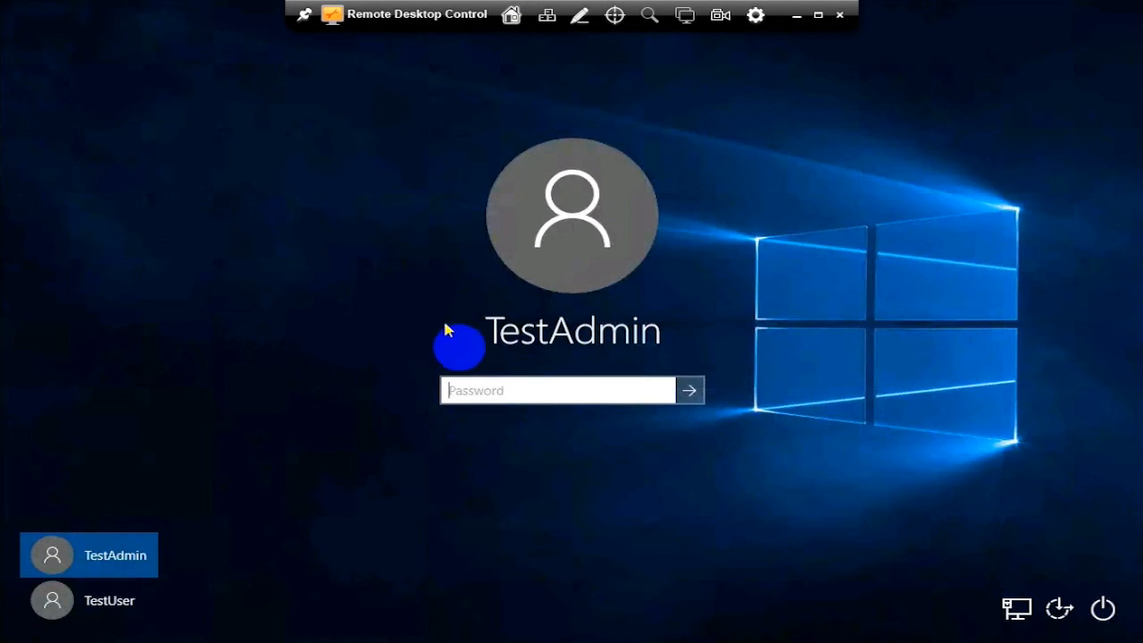
Step: Enter the TestAdmin password and sign in to Windows in normal mode
left_click(500, 392)
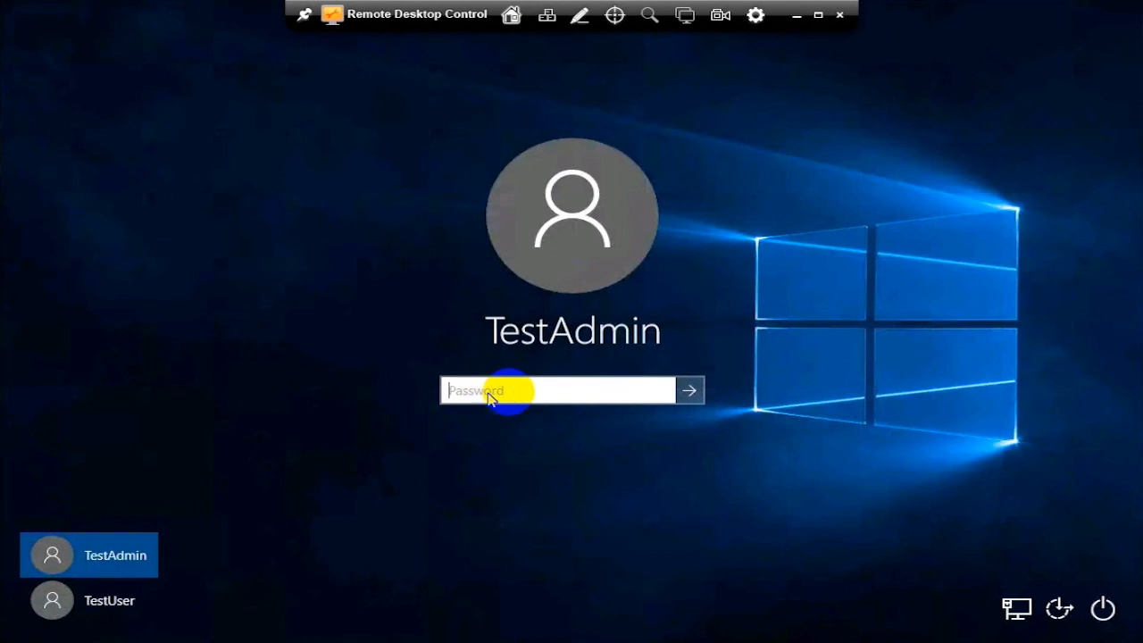
type("•")
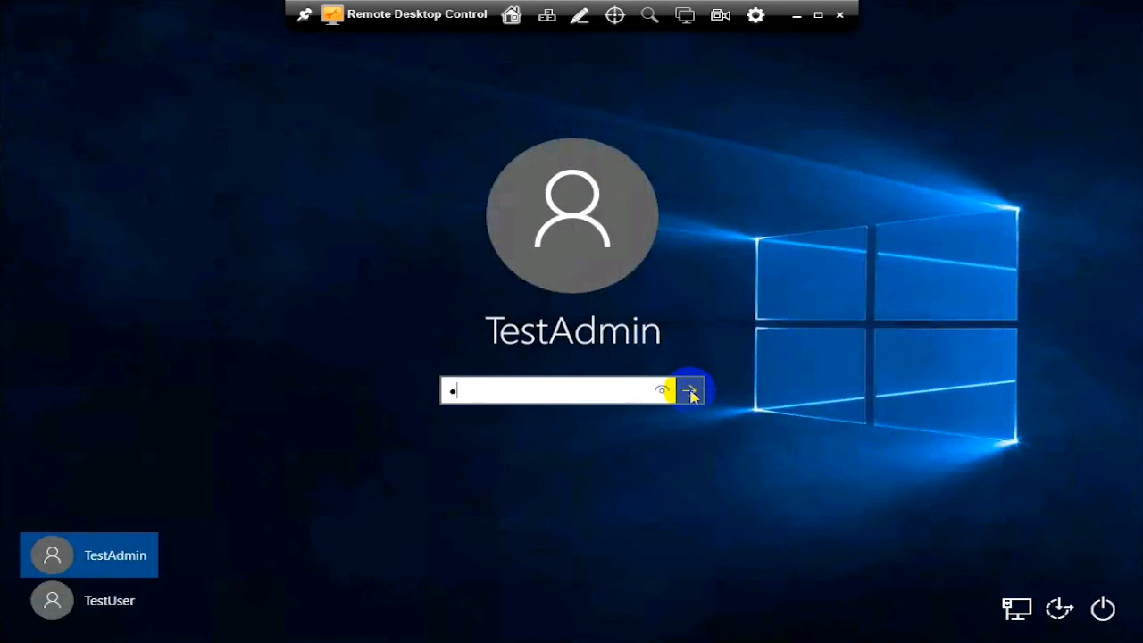
left_click(689, 390)
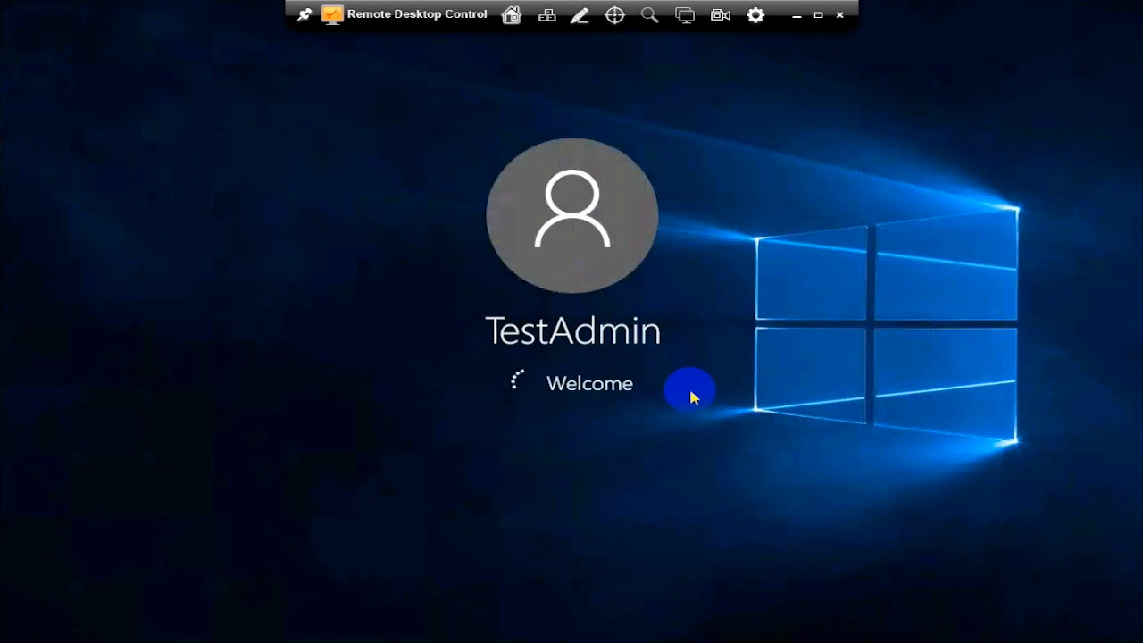